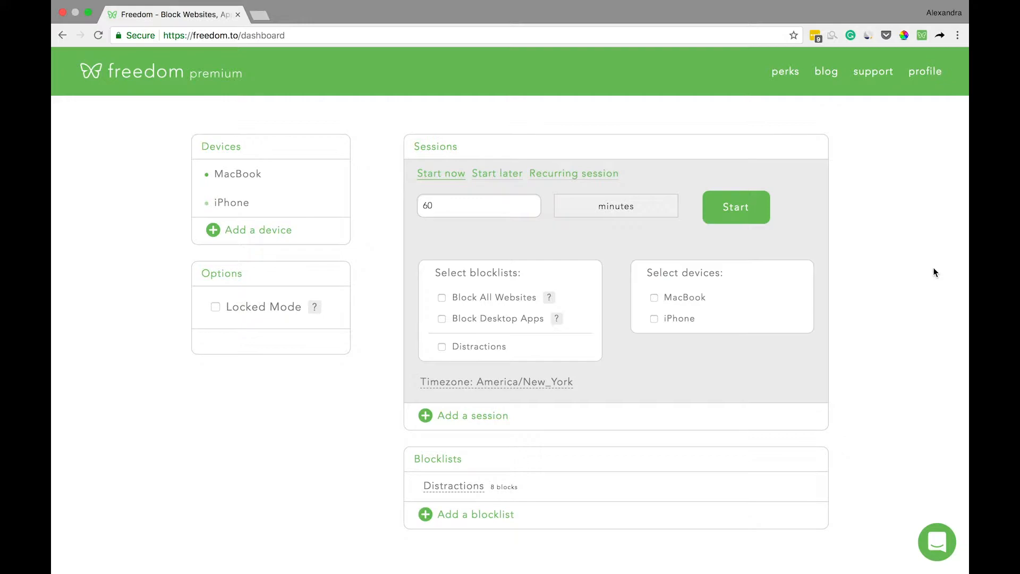
mouse_move(476, 514)
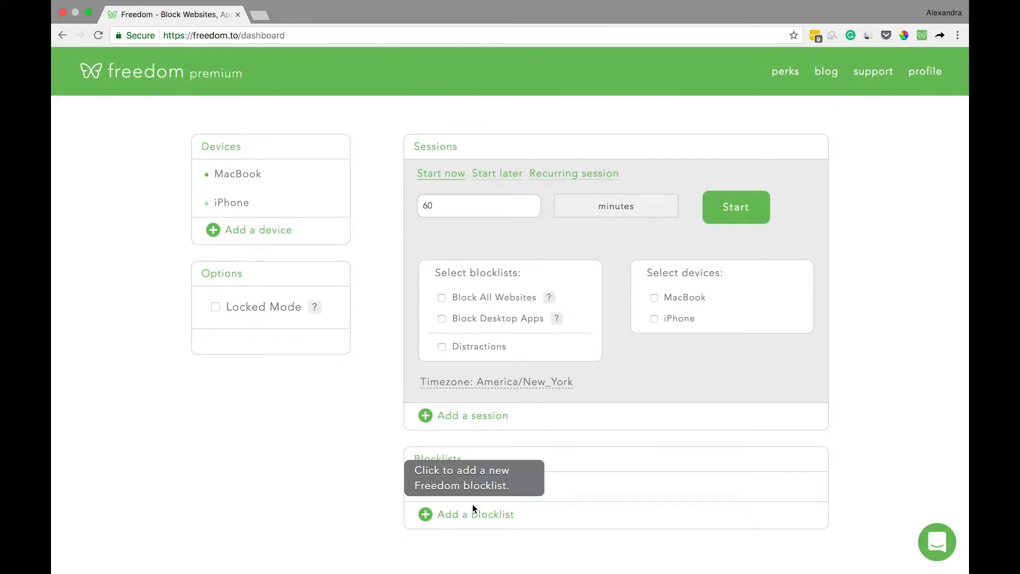
Create a new blocklist and name it 'Email'.
click(473, 514)
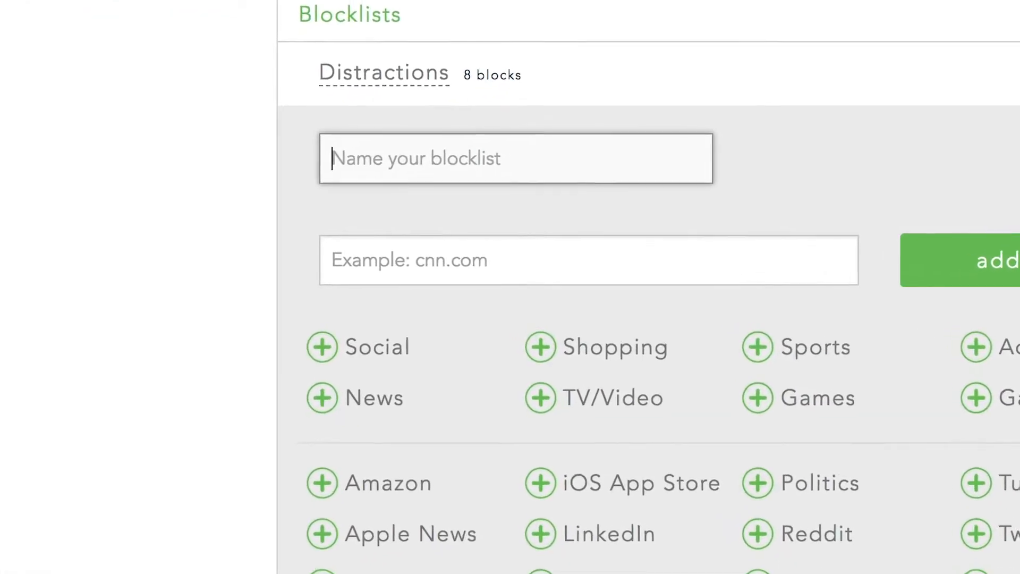
text(Email)
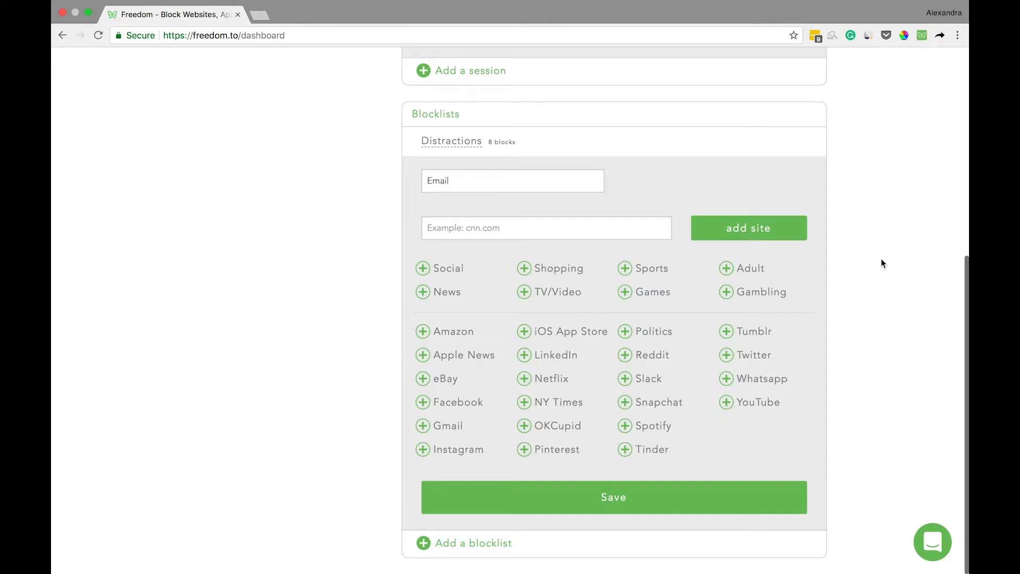
mouse_move(447, 426)
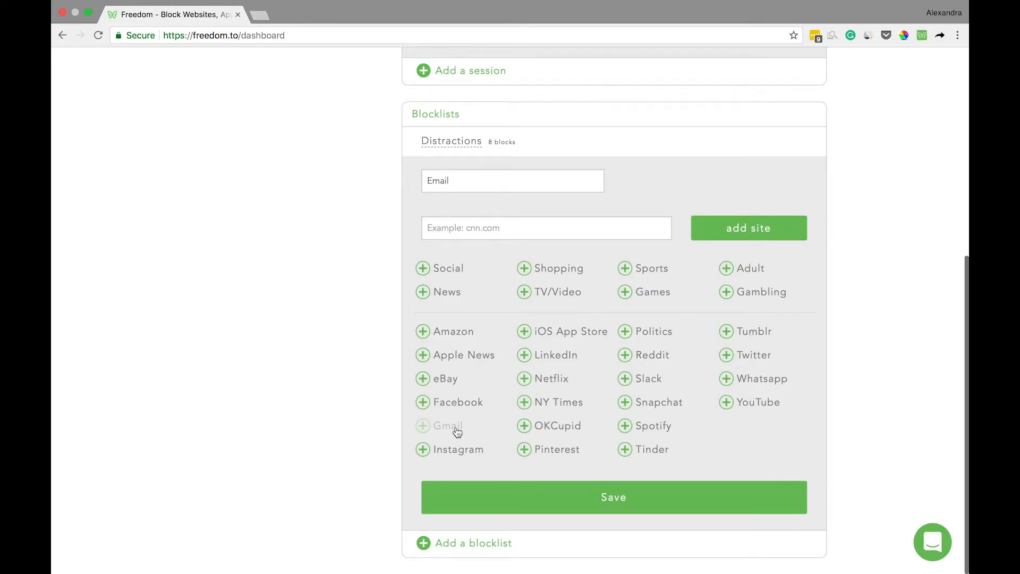
Add the Gmail preset to the unsaved Email blocklist.
click(423, 425)
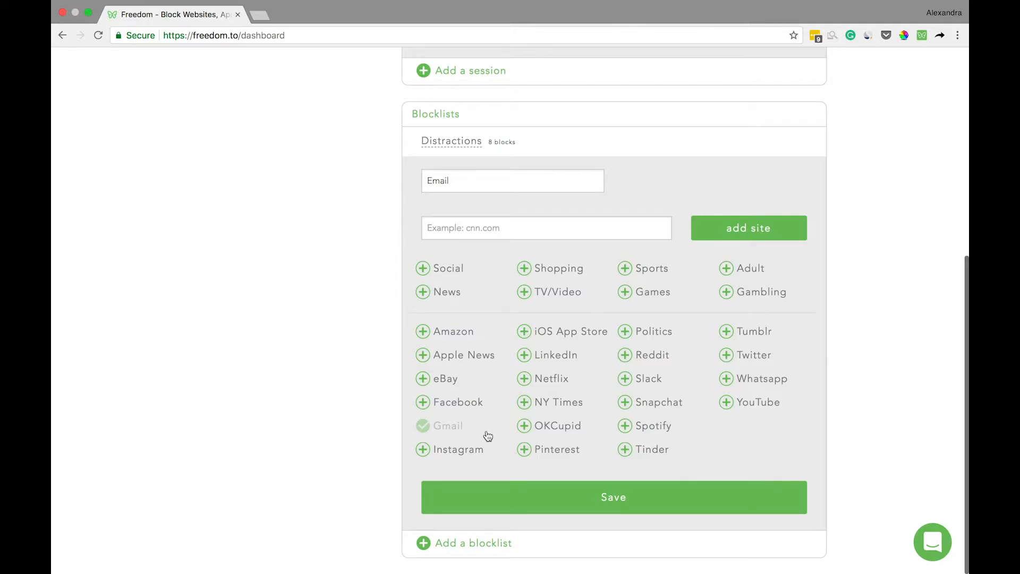
Add outlook.com, outlook.live.com and outlook.office365.com to the Email blocklist and save it.
text(out)
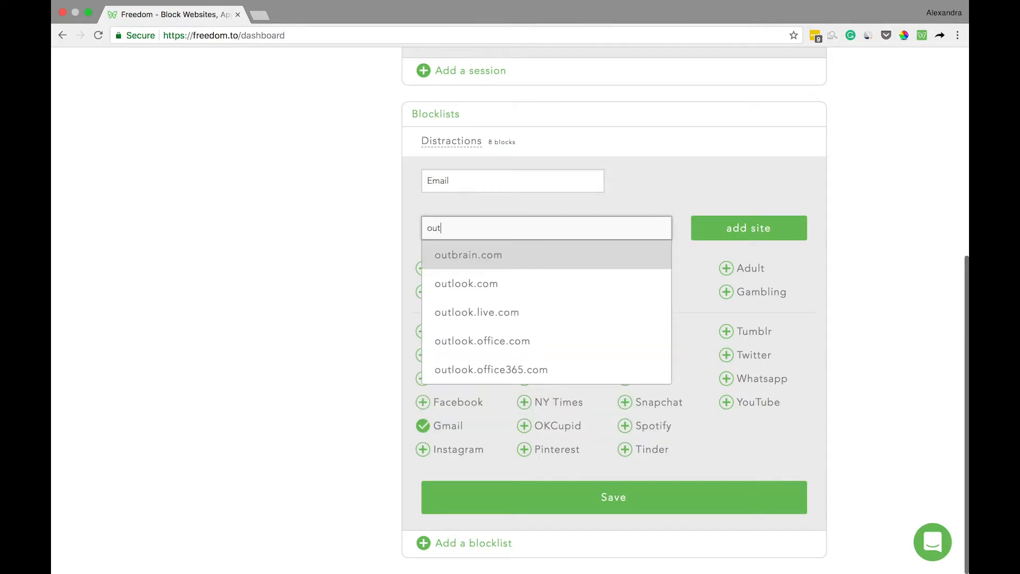
mouse_move(507, 277)
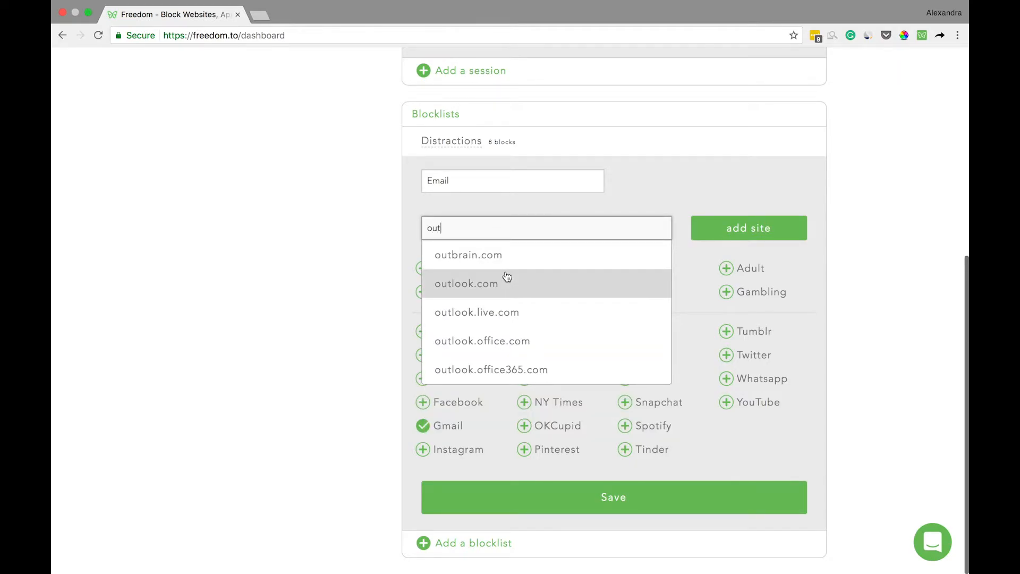
click(466, 283)
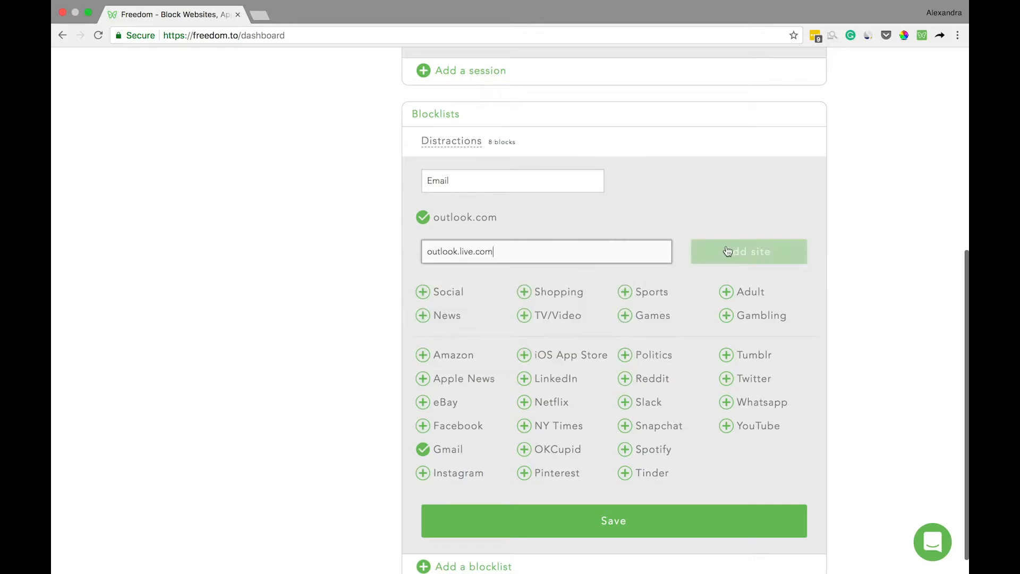
click(748, 252)
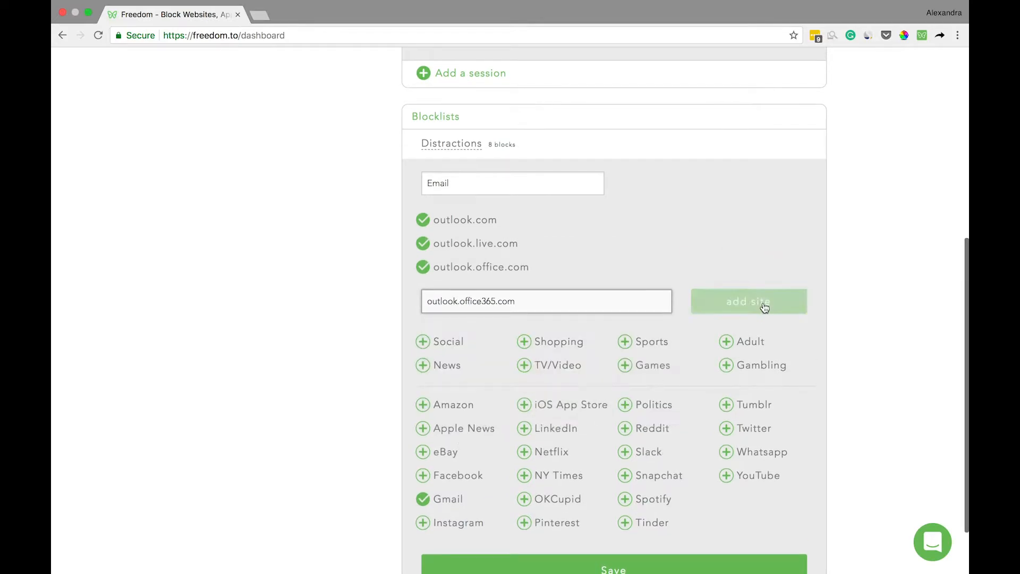
click(748, 301)
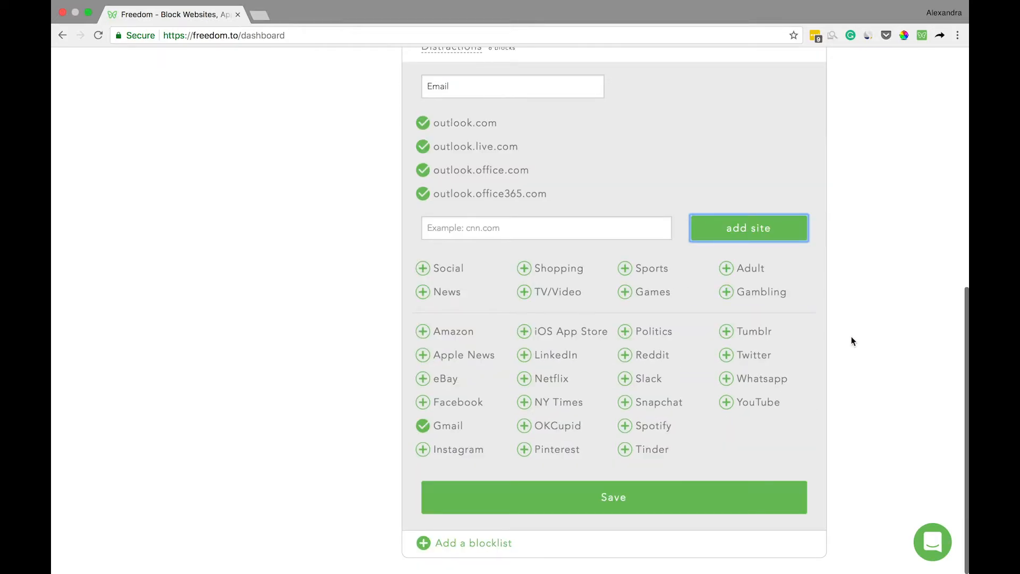
scroll(up, 3)
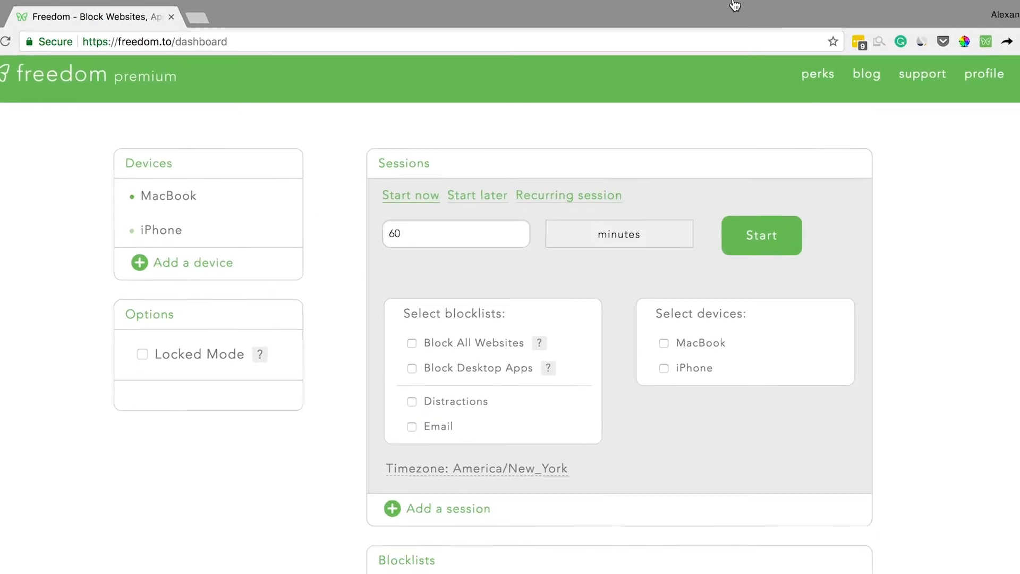
Mark Mail as a blocked desktop app via Manage Blocked Desktop Apps and save.
click(761, 10)
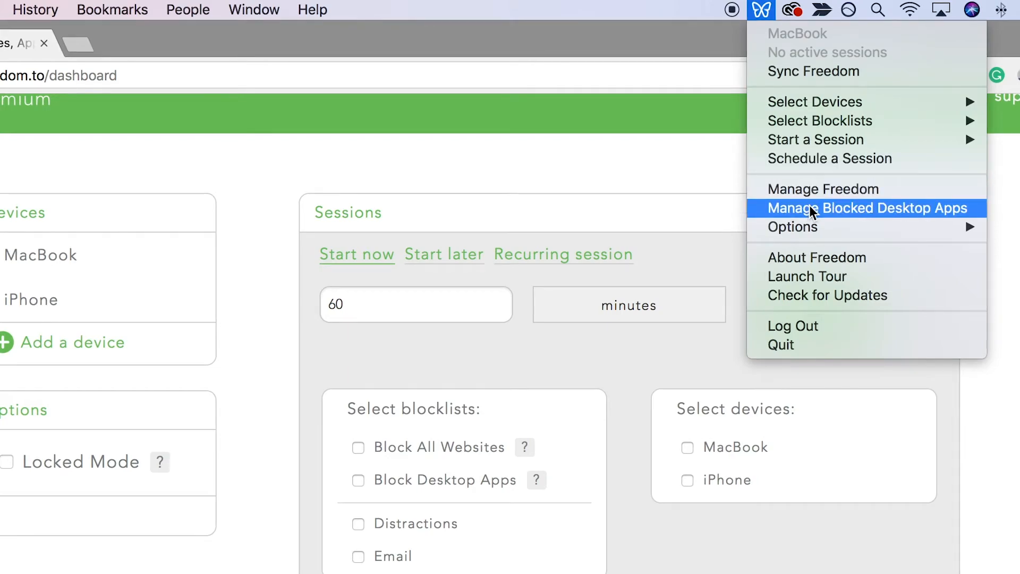
click(867, 207)
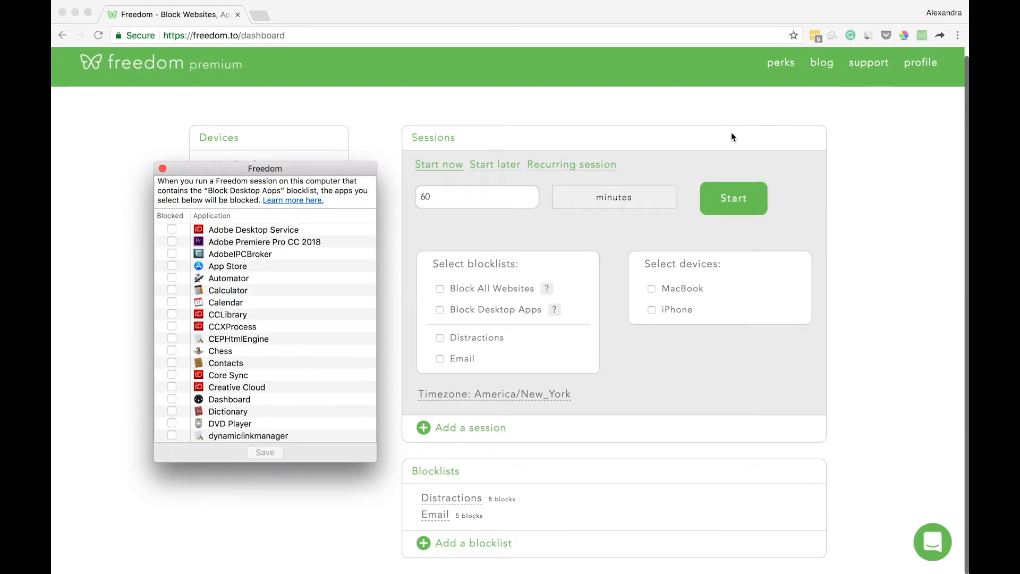
mouse_move(466, 204)
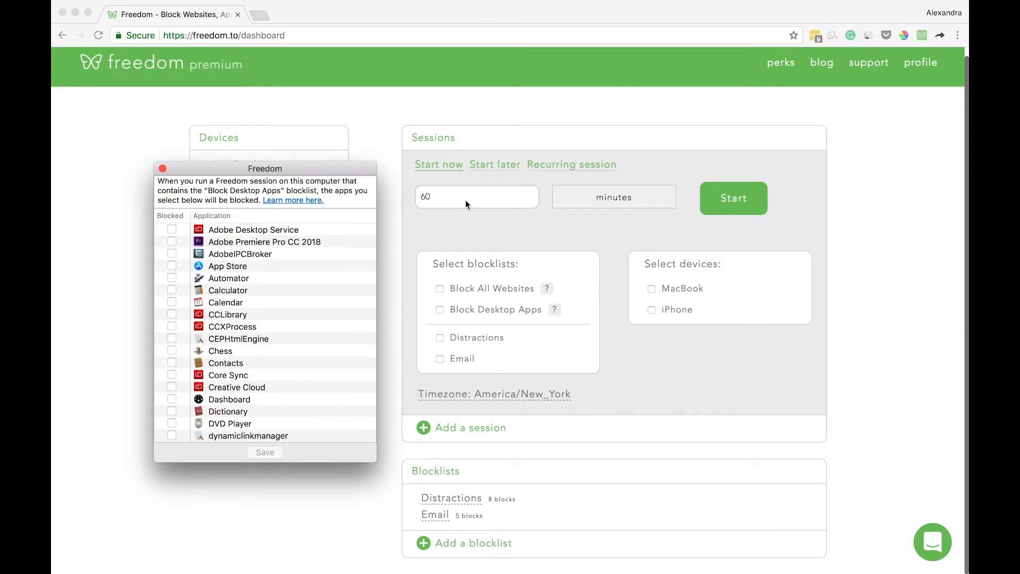
scroll(down, 3)
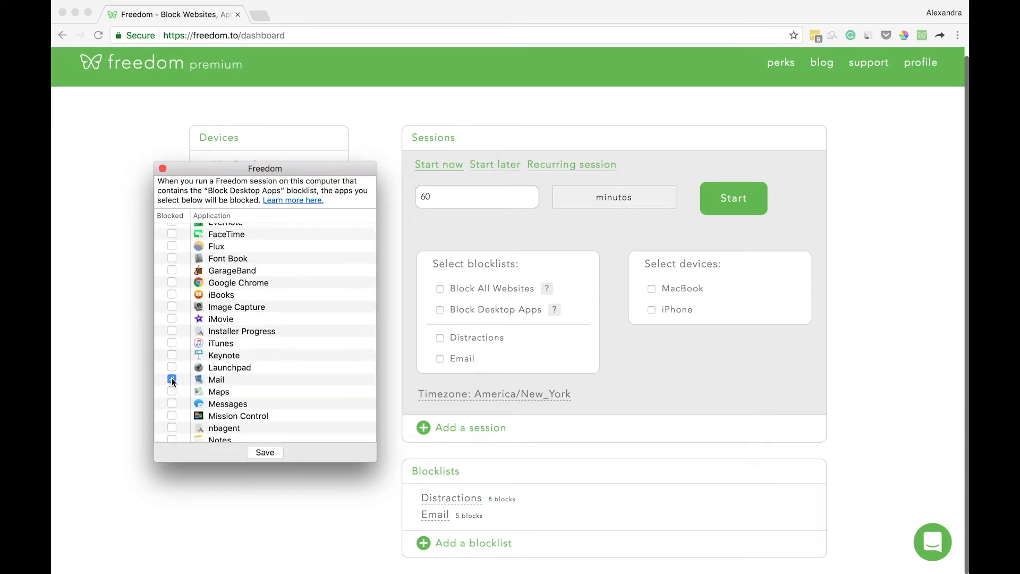
click(171, 379)
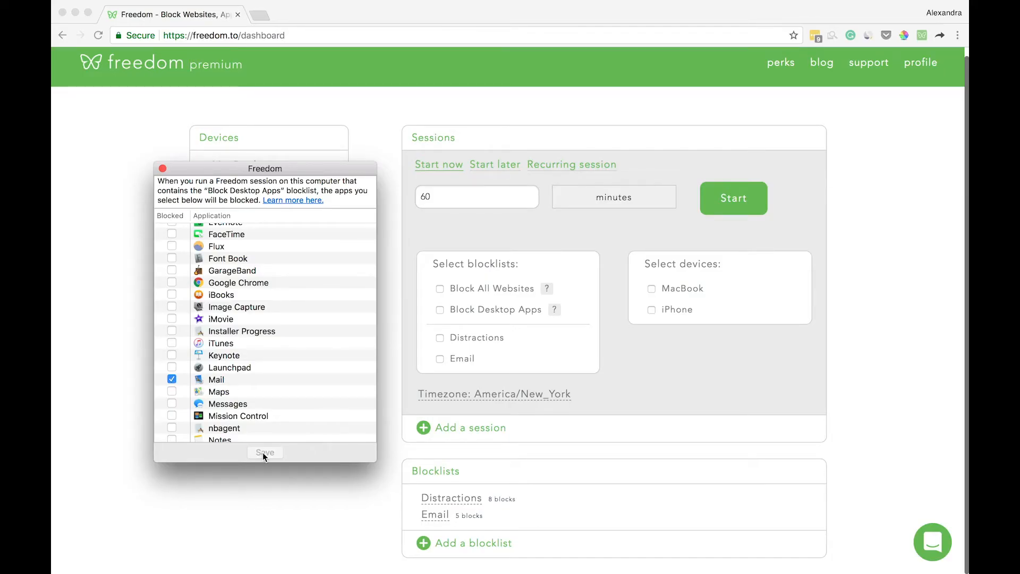
click(264, 452)
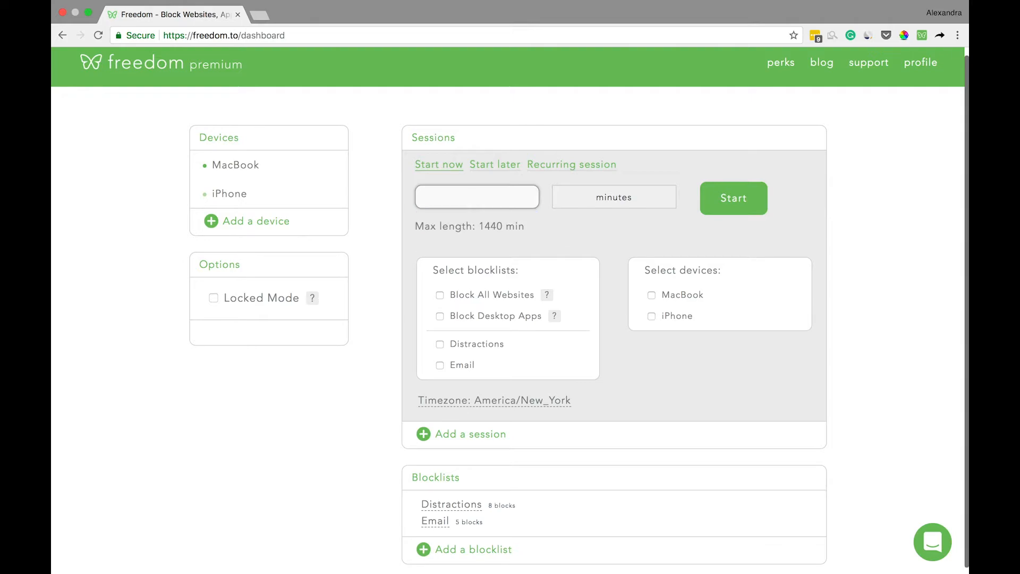
Set a 120-minute session blocking desktop apps and the Email blocklist, including the iPhone.
text(120)
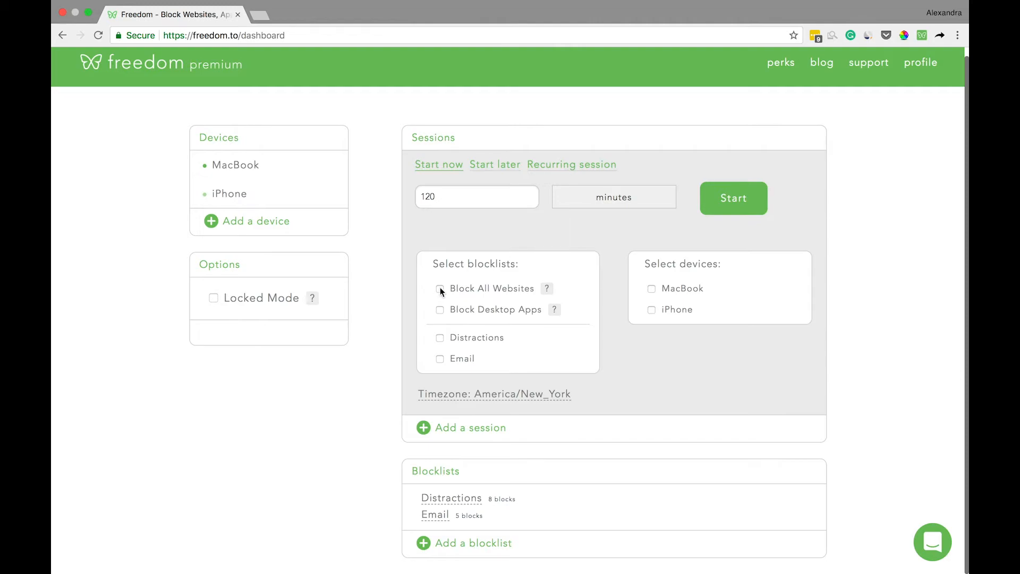
click(440, 310)
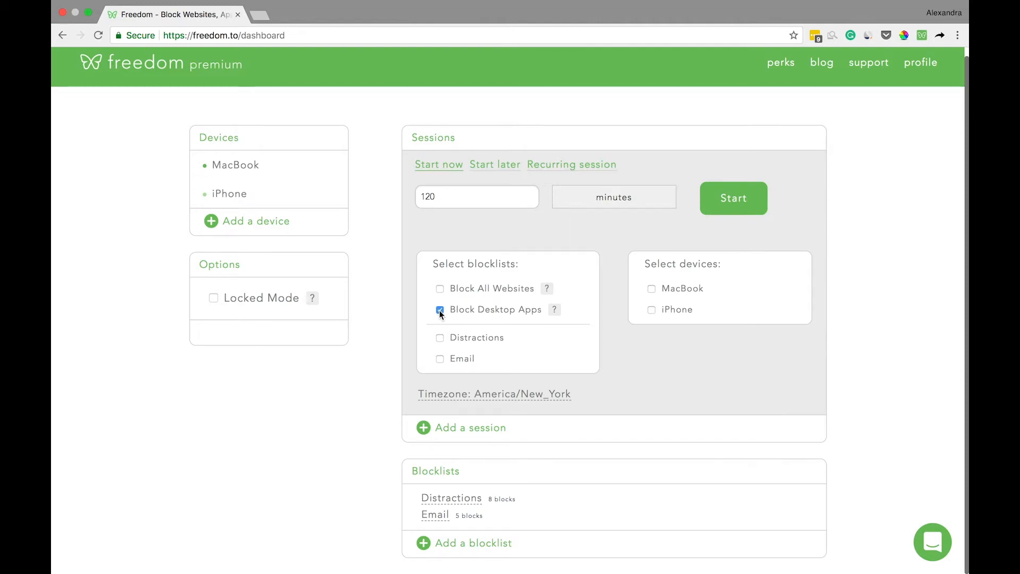
click(440, 358)
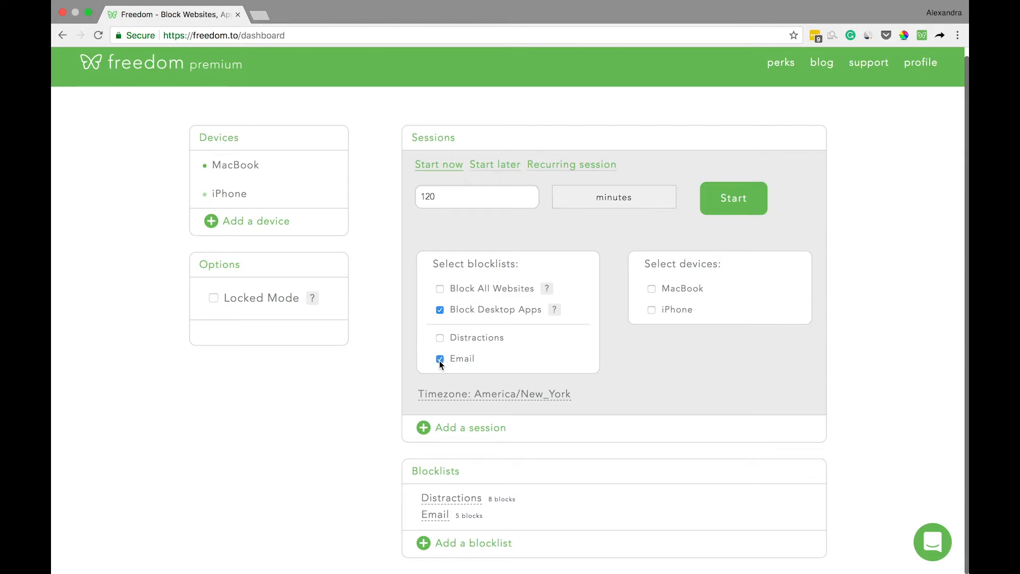
mouse_move(655, 374)
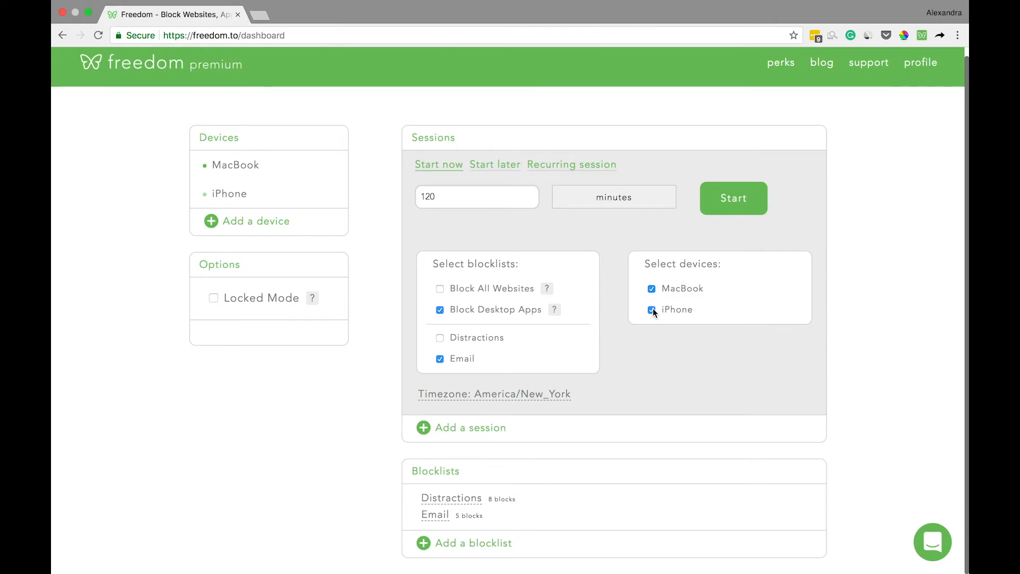
click(733, 199)
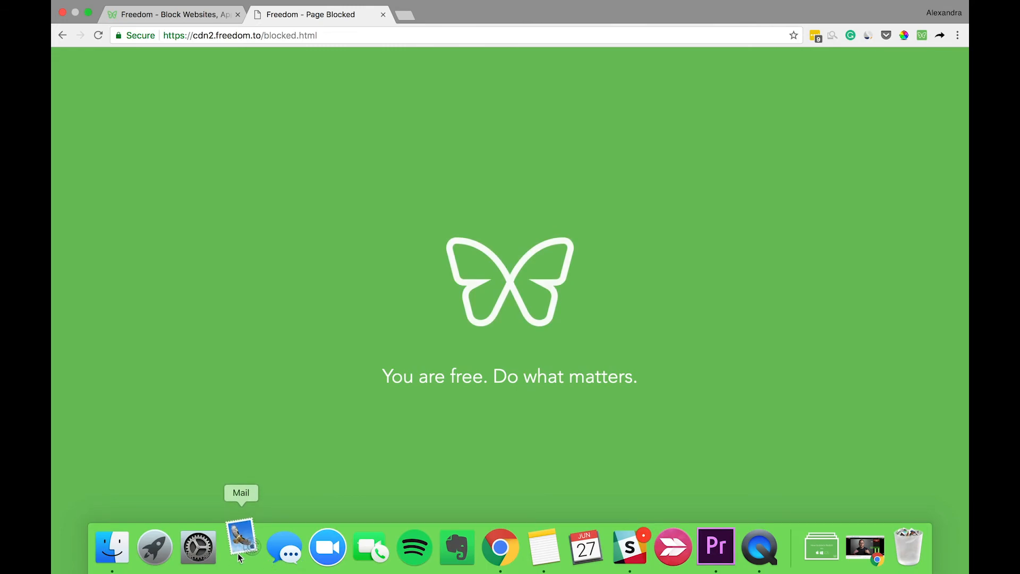
Launch Mail from the Dock to confirm Freedom blocks it with a notification.
click(240, 547)
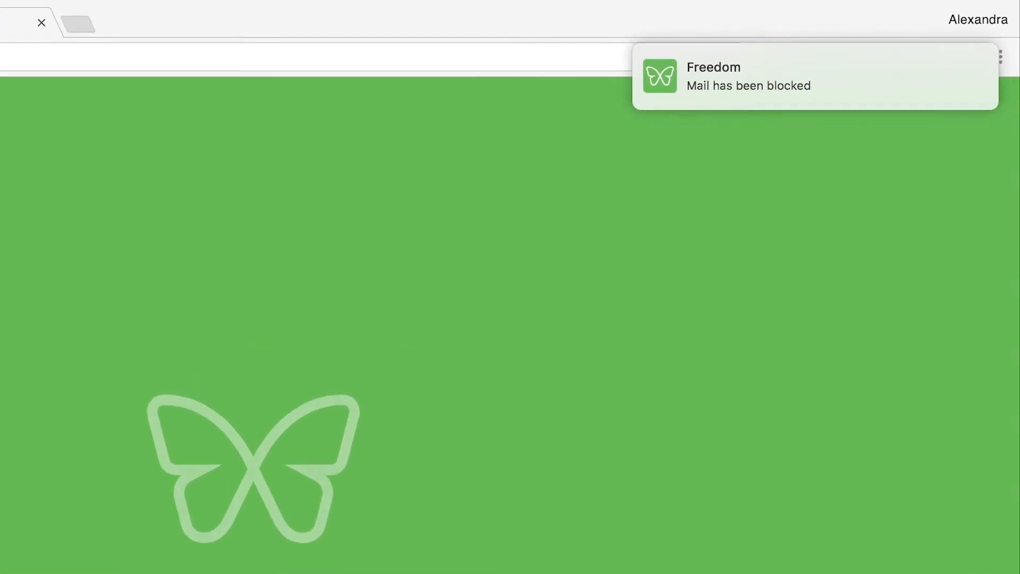